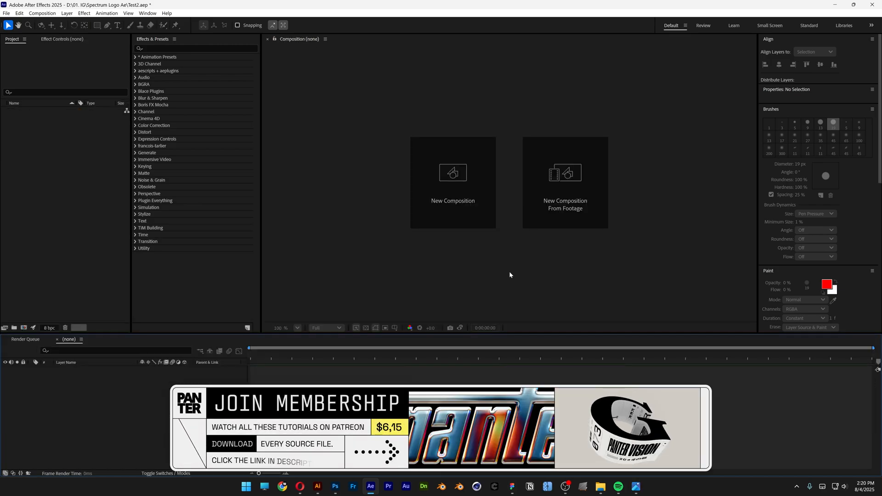
- Create a ten-second composition named Music from the HD 1920x1080 29.97 fps preset
click(452, 183)
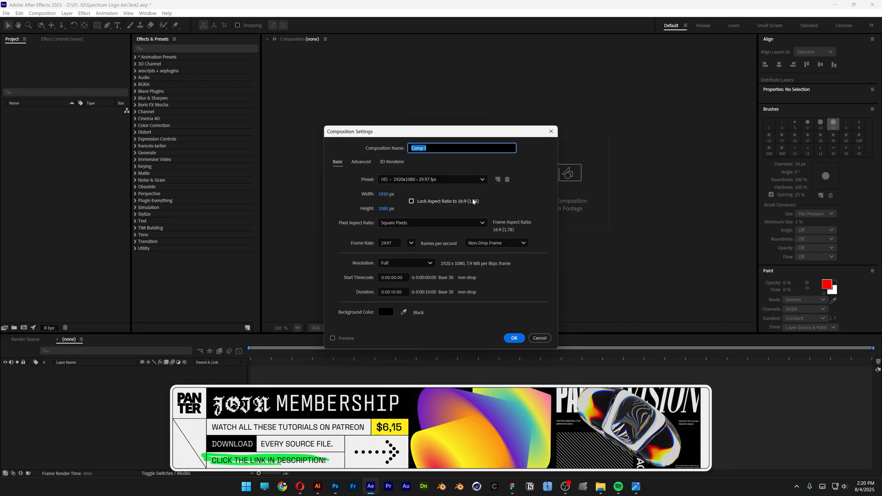
click(432, 178)
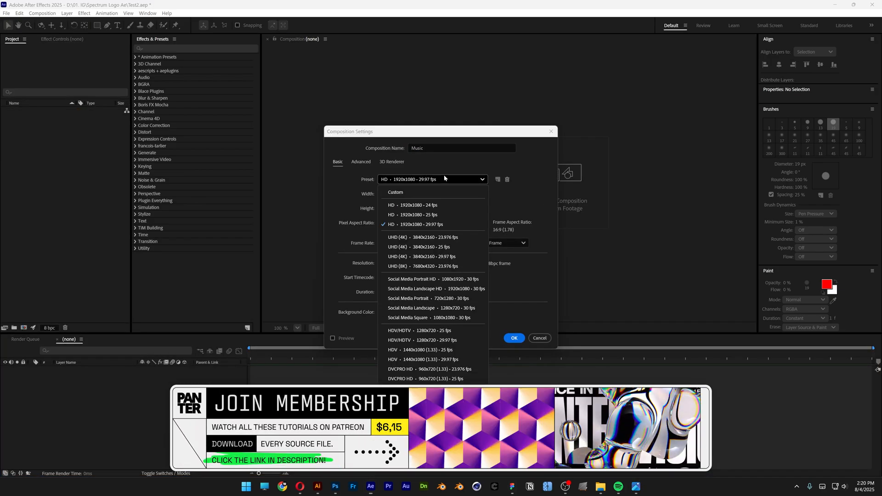
click(421, 224)
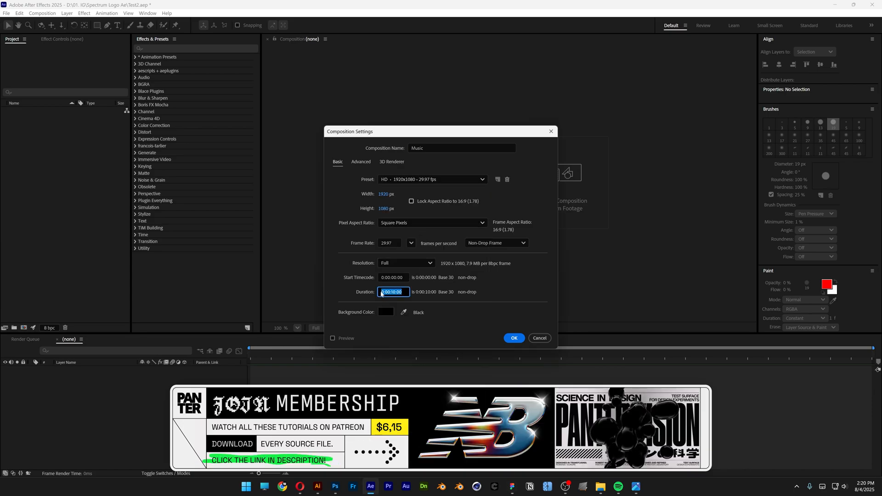
click(513, 338)
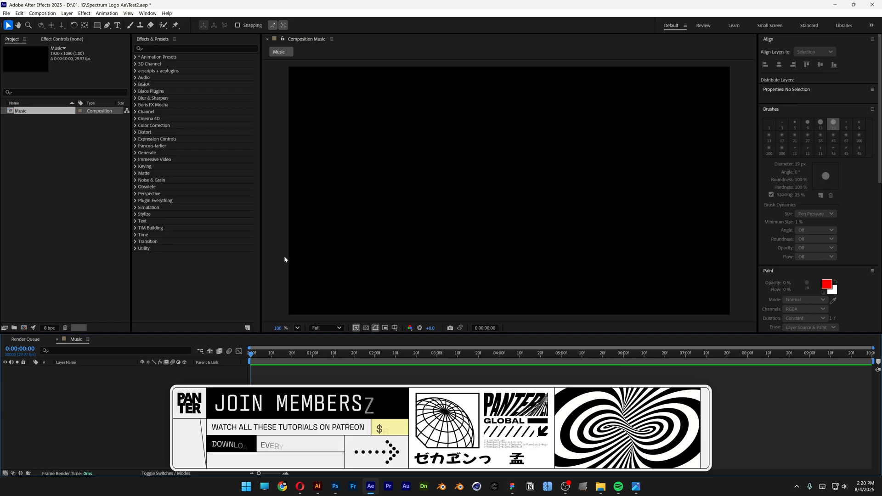
- Add a full-frame black solid named BG to the Music timeline
right_click(225, 315)
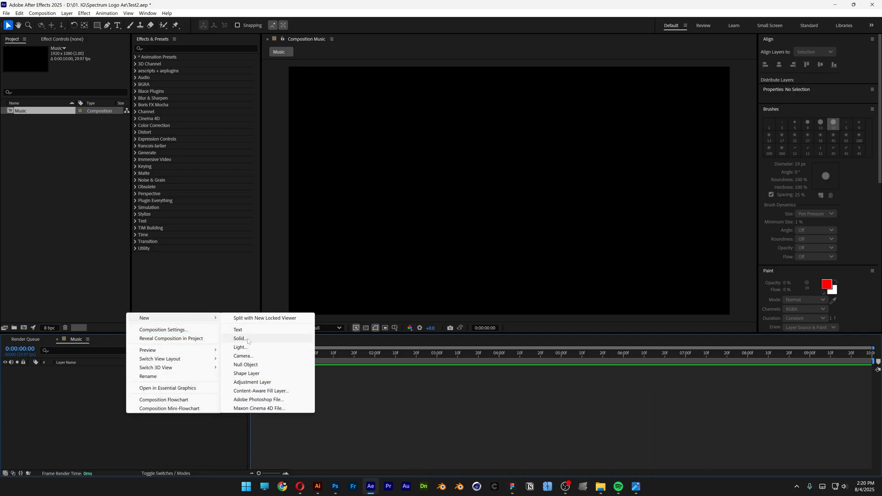
click(241, 339)
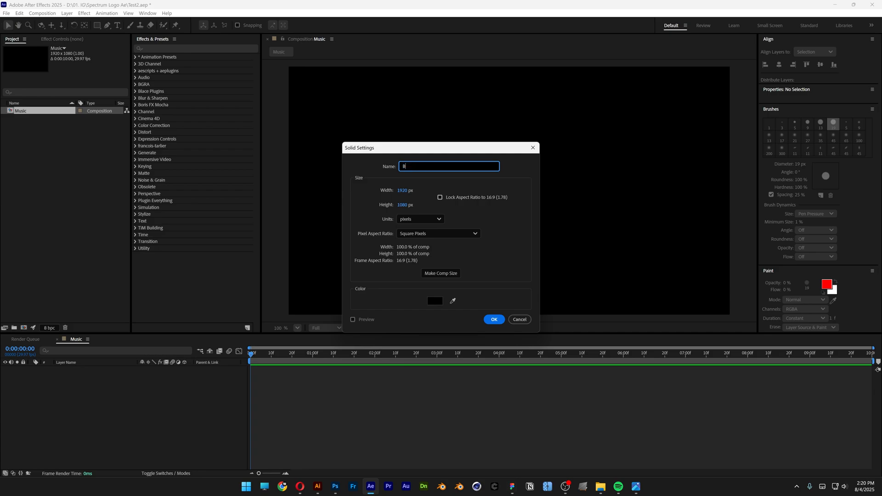
click(434, 301)
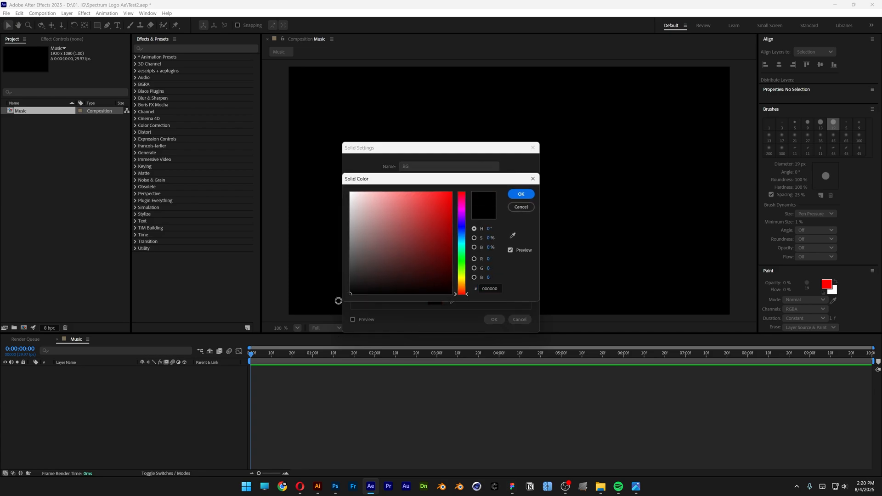
click(519, 207)
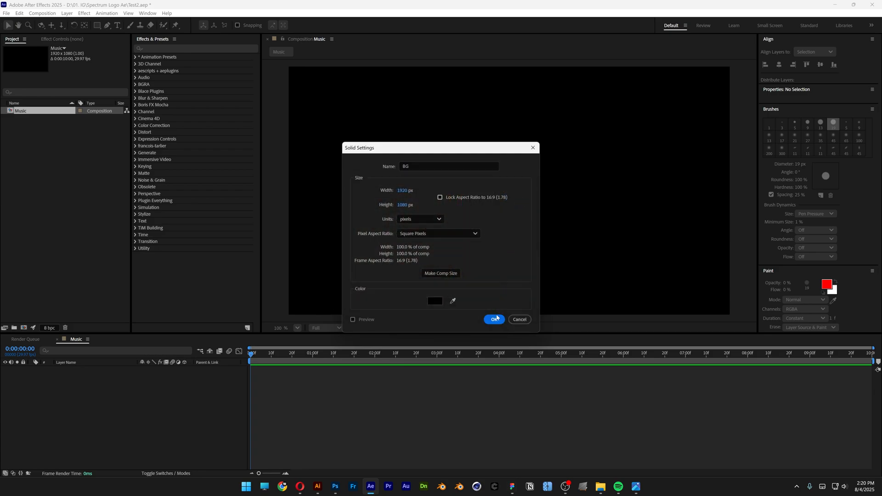
click(494, 319)
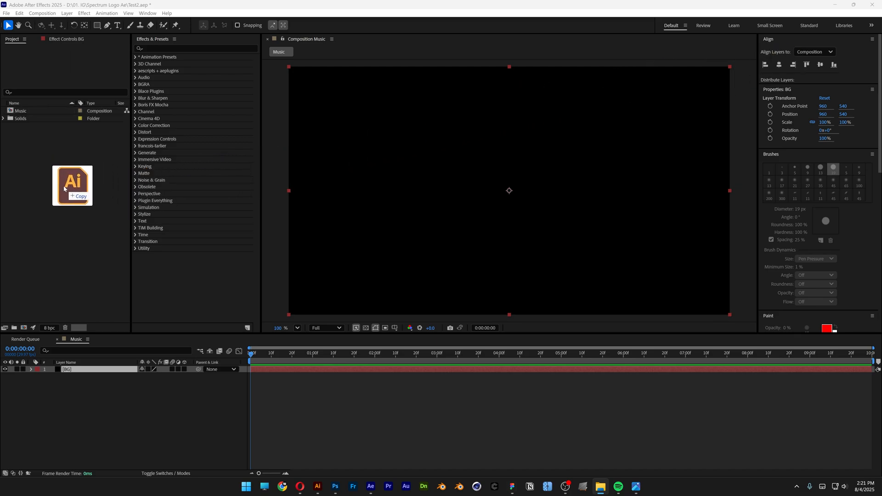
- Import Logo.ai as a composition and place its vector art layer above BG in Music
double_click(72, 185)
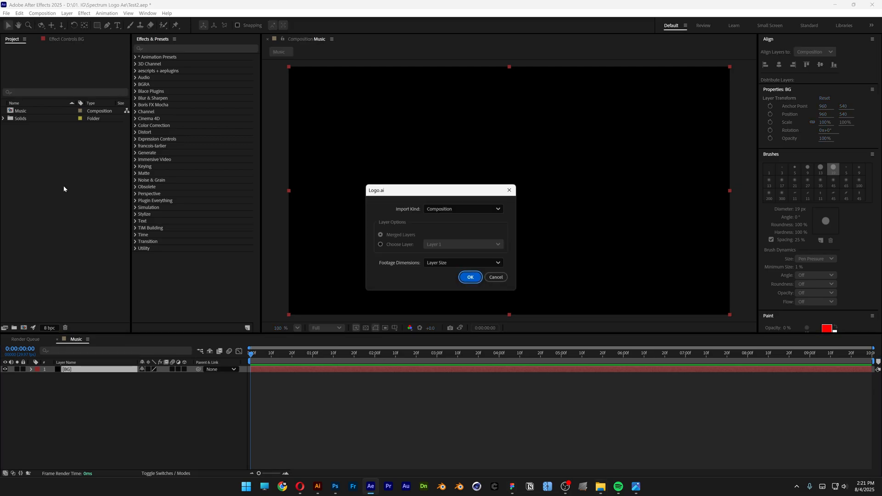
click(470, 276)
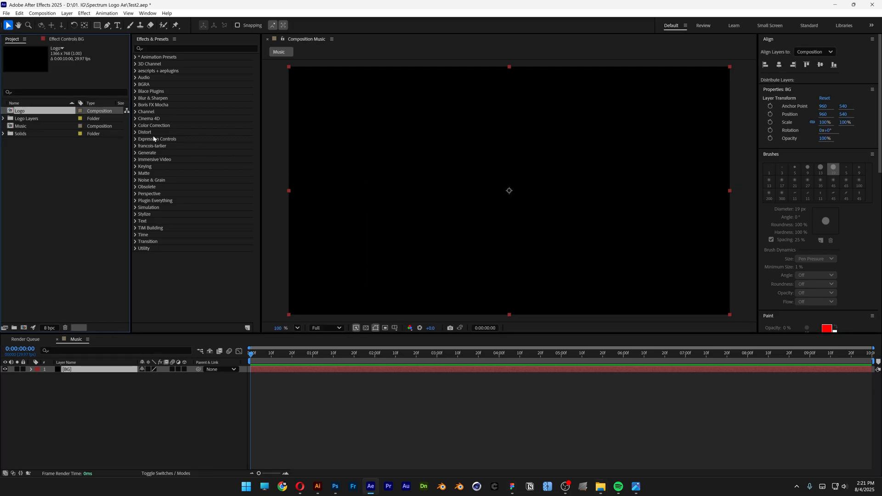
click(3, 119)
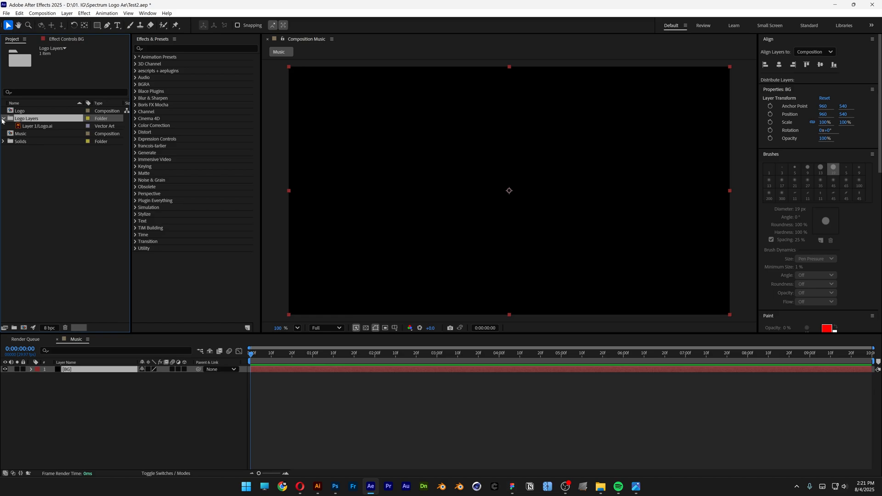
mouse_move(31, 126)
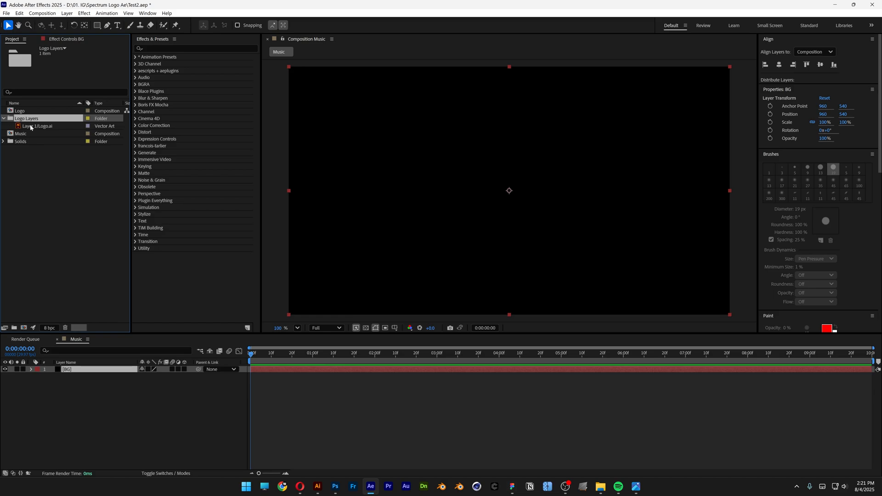
click(38, 125)
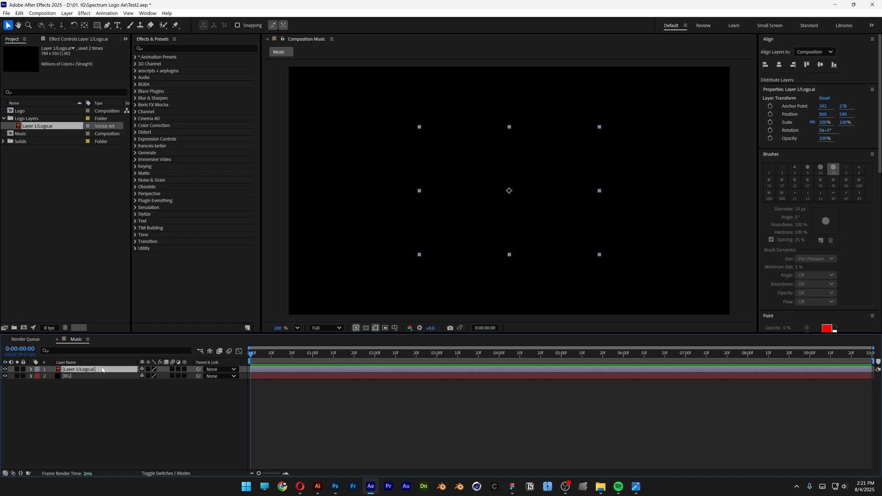
- Create shapes from the logo vector layer, remove the original, and rename the outlines Logo
right_click(78, 369)
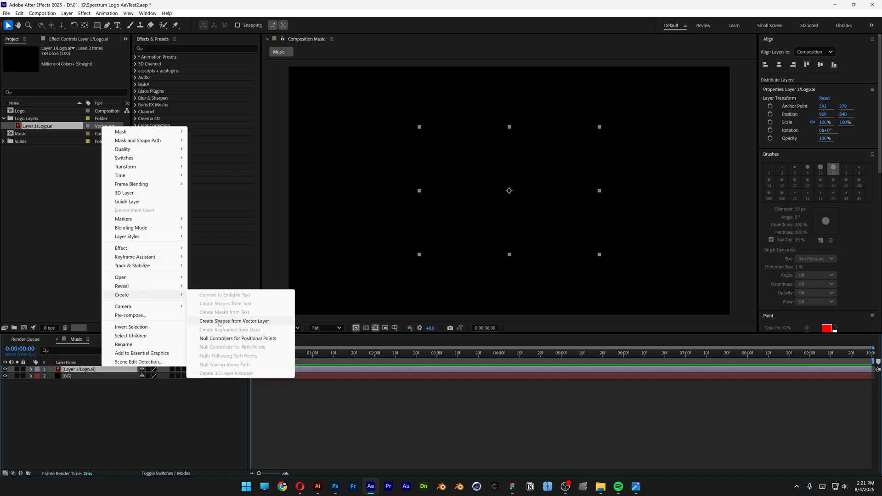
click(234, 321)
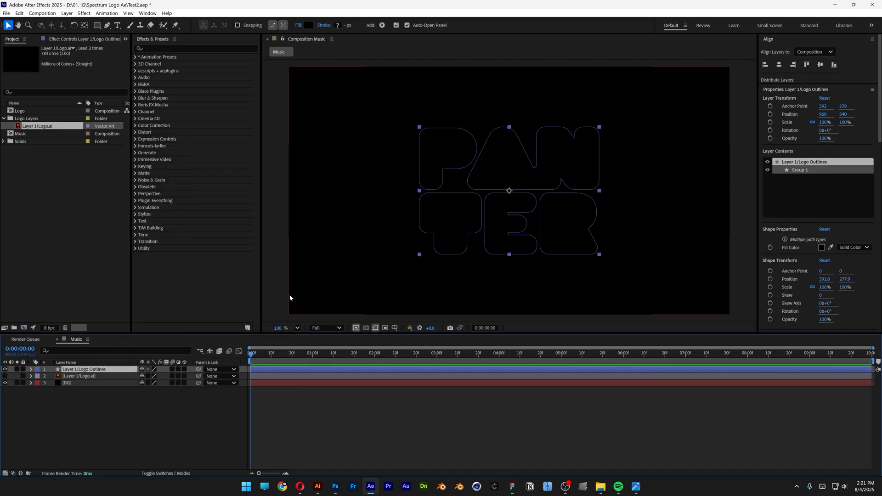
click(78, 375)
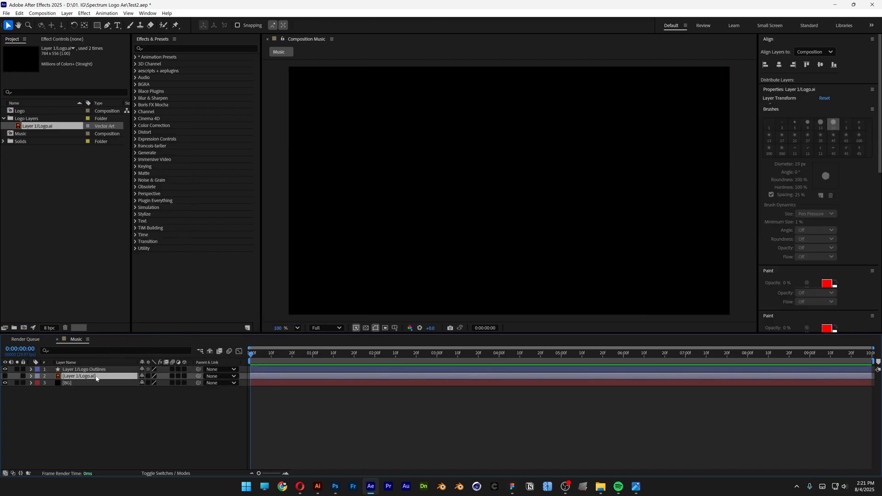
click(83, 369)
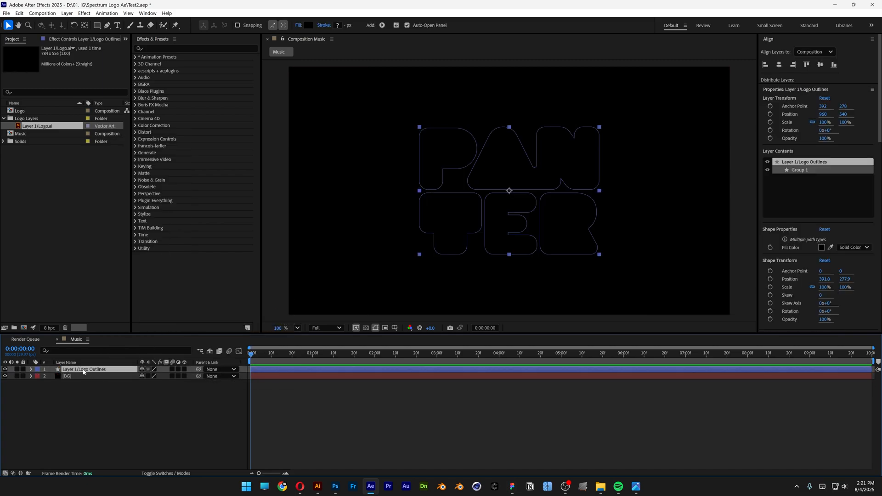
double_click(83, 369)
text(Logo)
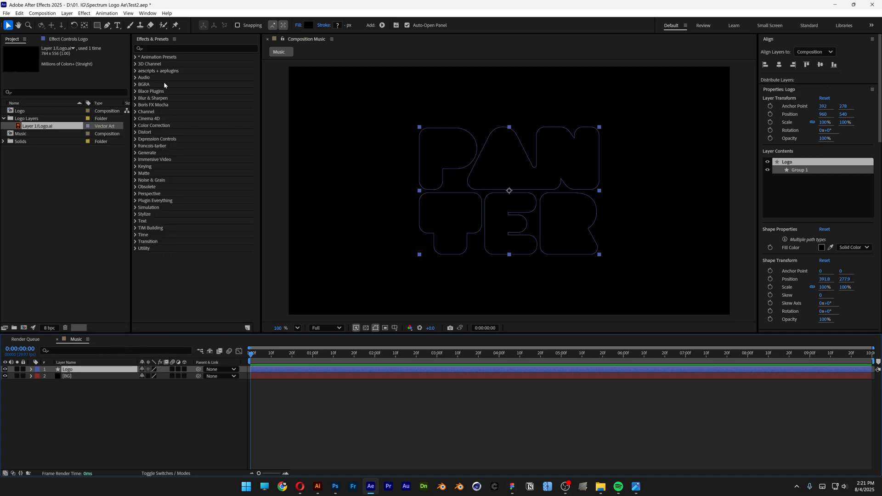
- Search Effects & Presets for 'gaussian blur' and apply Gaussian Blur to Logo
click(195, 48)
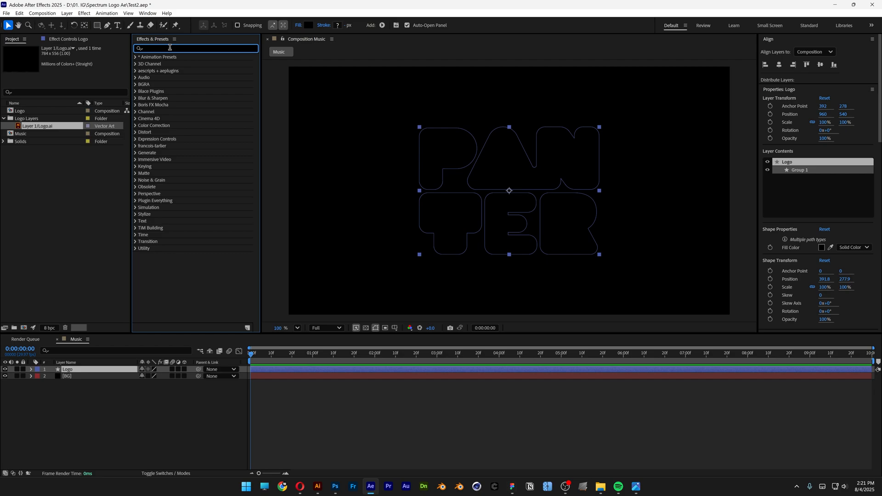
text(gaussian blur)
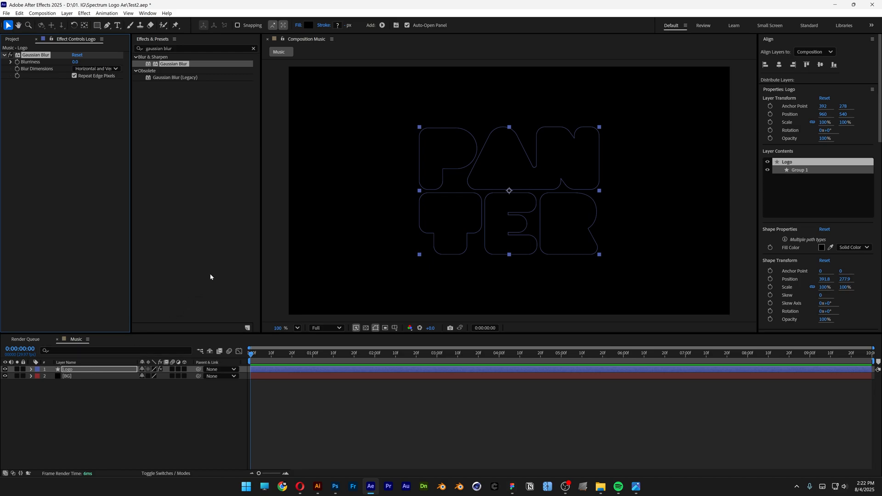
mouse_move(308, 25)
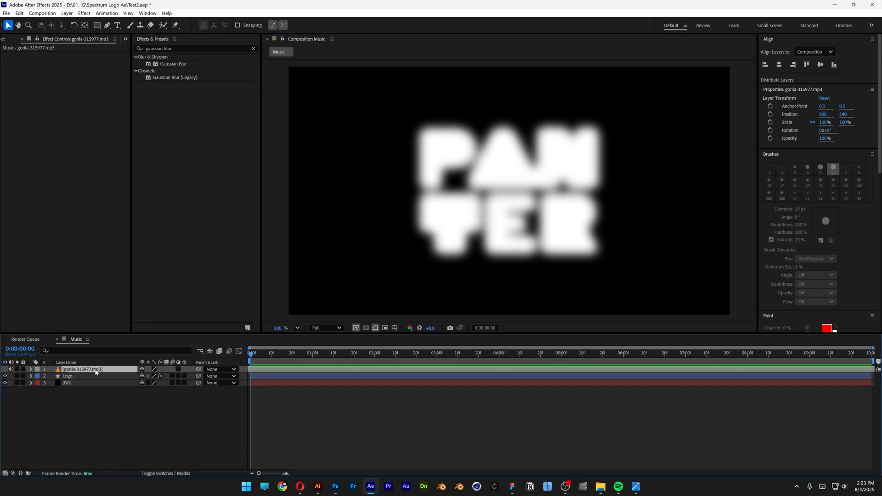
- Bring up the context menu of the gorilla-315977.mp3 audio layer in Music
right_click(83, 369)
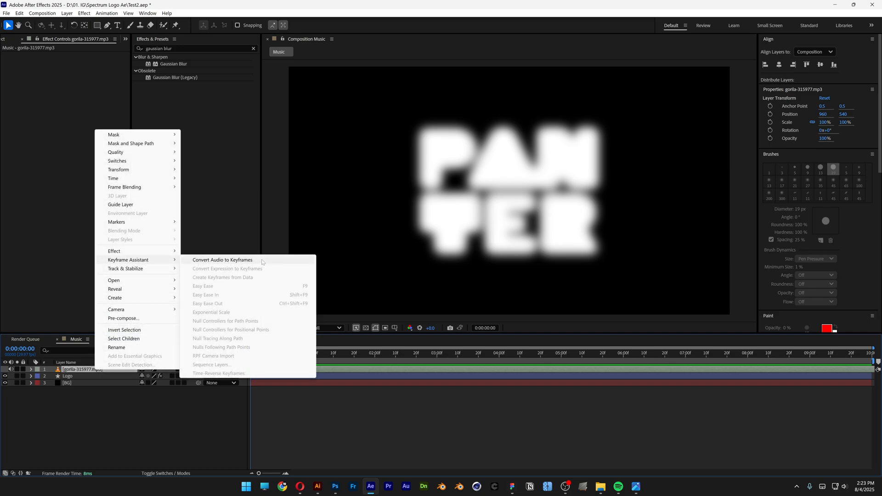
- Convert the gorilla track's audio to keyframes and expand the Audio Amplitude layer's effects
click(222, 260)
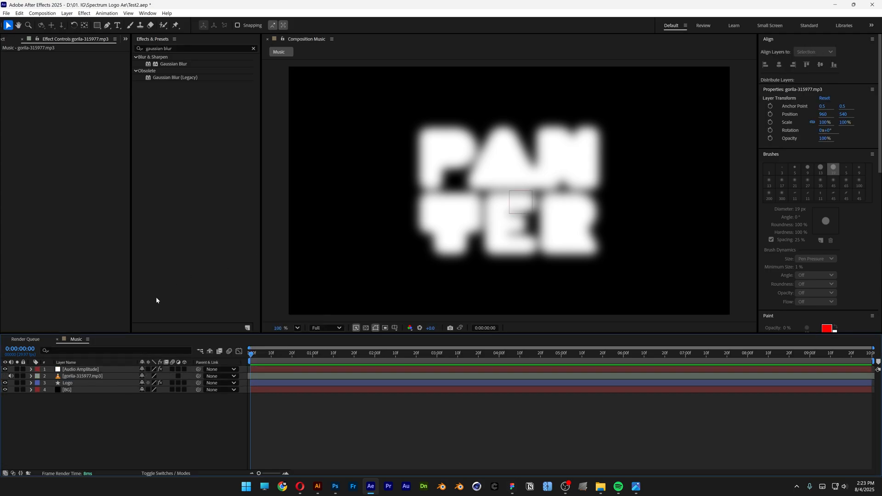
click(80, 369)
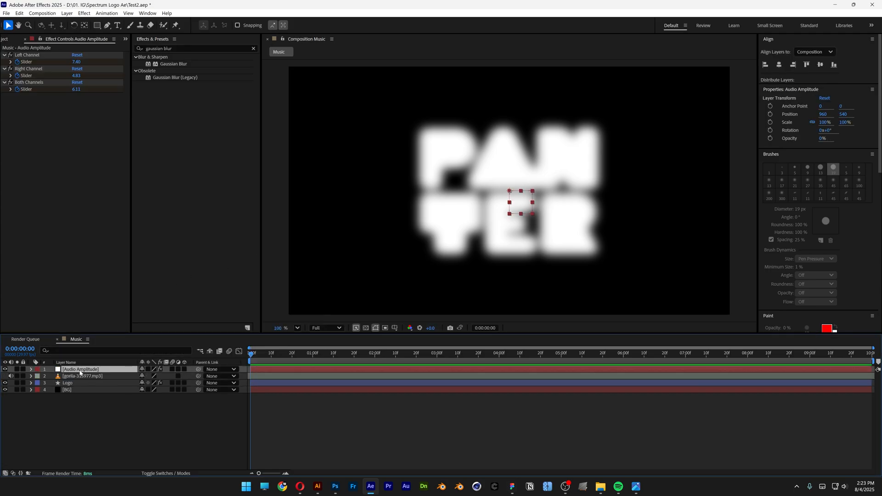
click(31, 369)
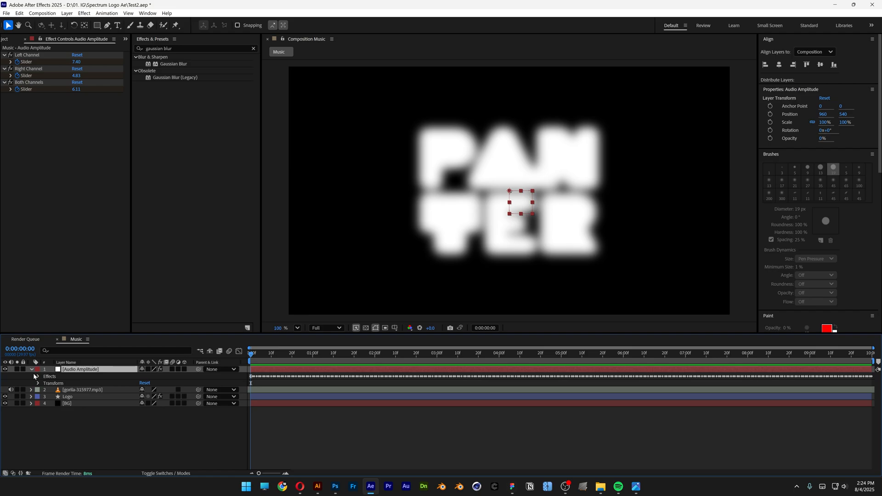
click(38, 377)
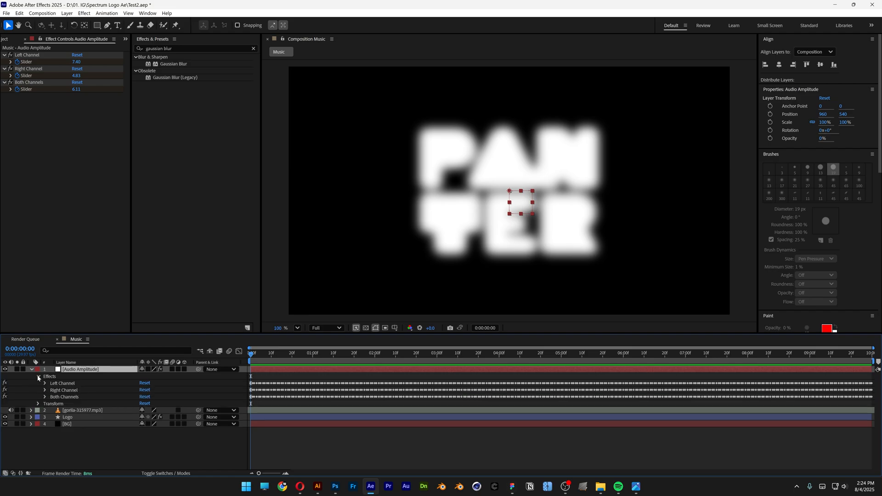
- Delete the Left Channel and Right Channel effects and reveal the Both Channels Slider keyframes
click(62, 383)
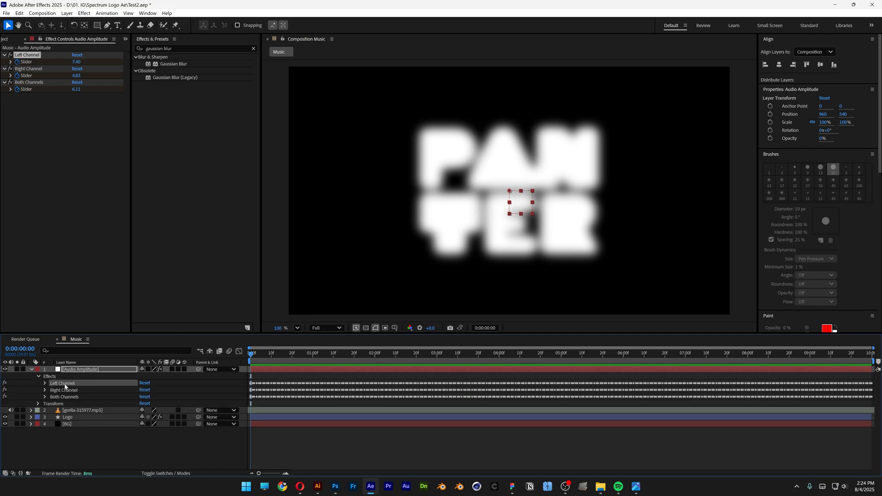
click(64, 396)
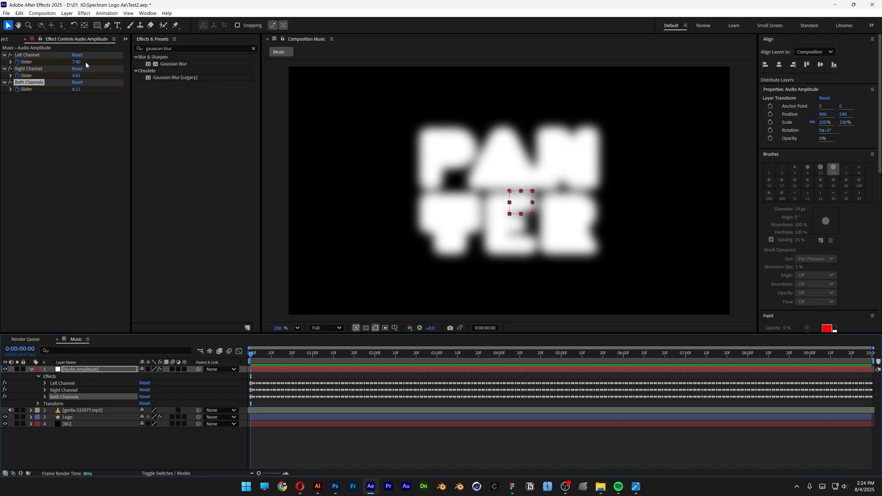
click(27, 55)
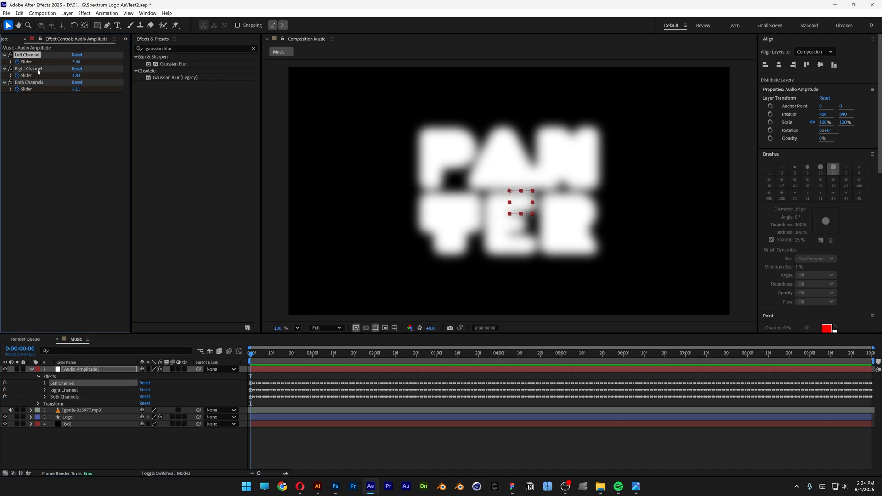
click(28, 68)
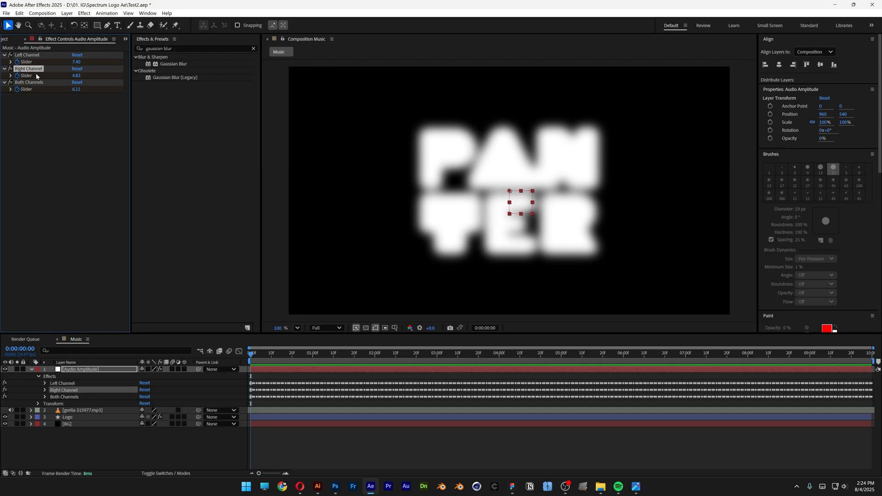
click(30, 83)
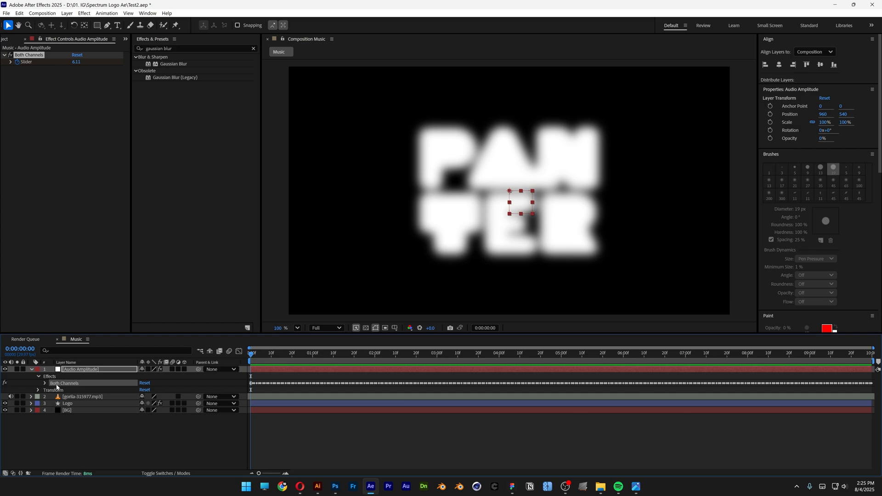
click(45, 384)
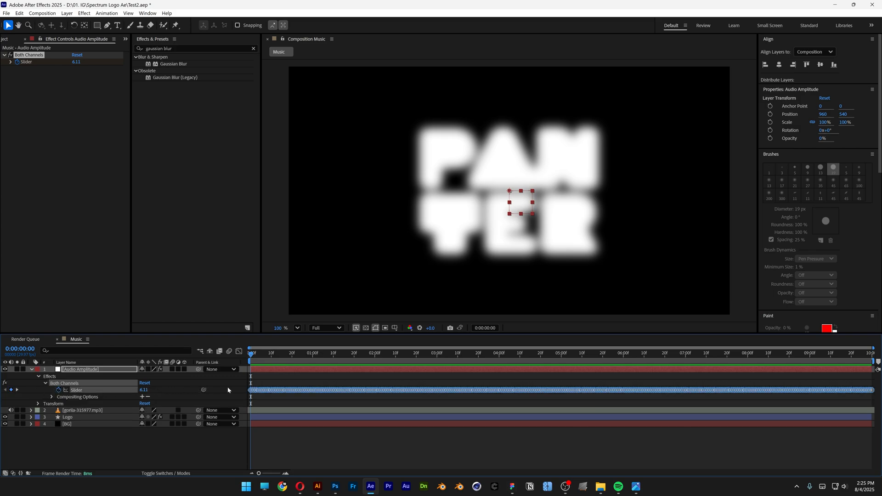
mouse_move(364, 392)
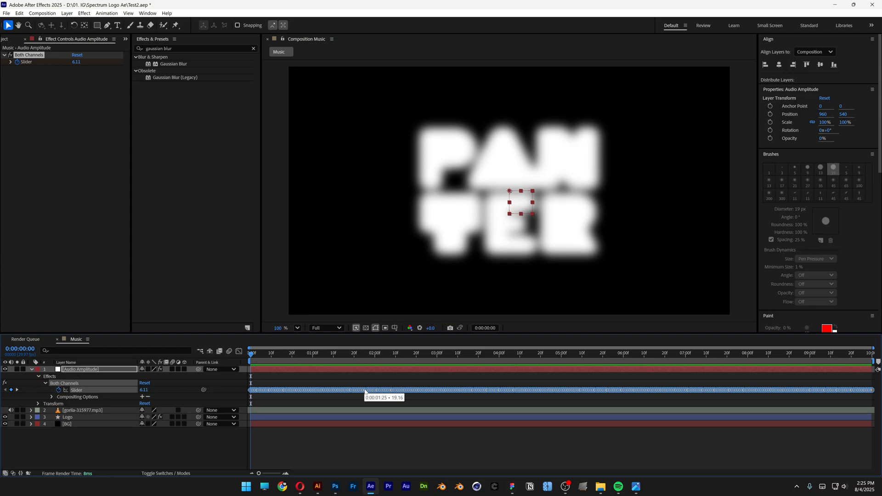
mouse_move(107, 446)
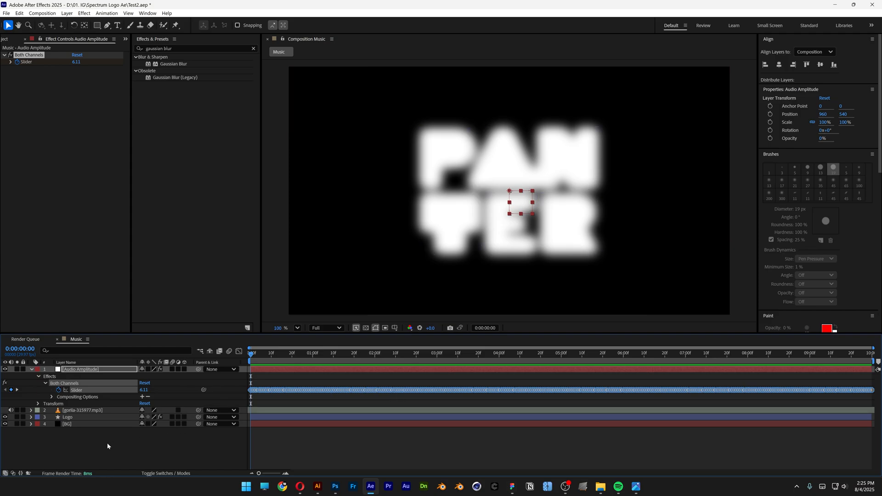
- Add an FX adjustment layer and apply CC Ball Action found by searching 'cc ball'
right_click(107, 446)
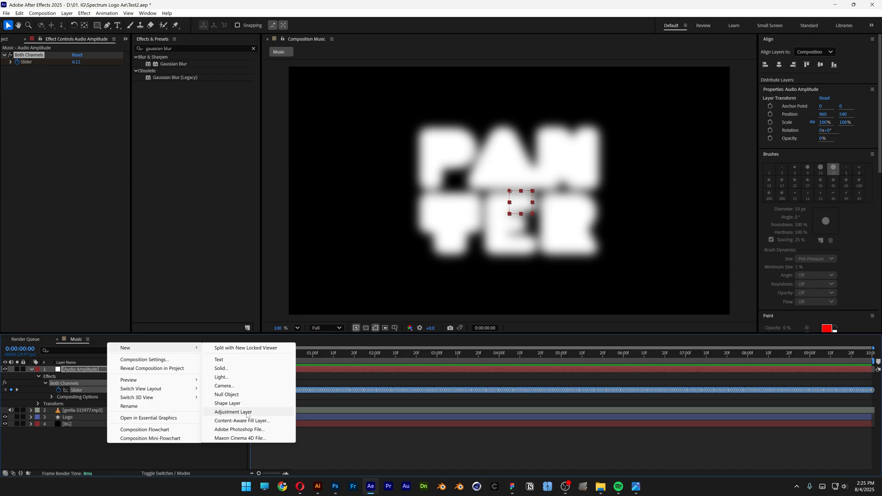
click(232, 412)
text(FX)
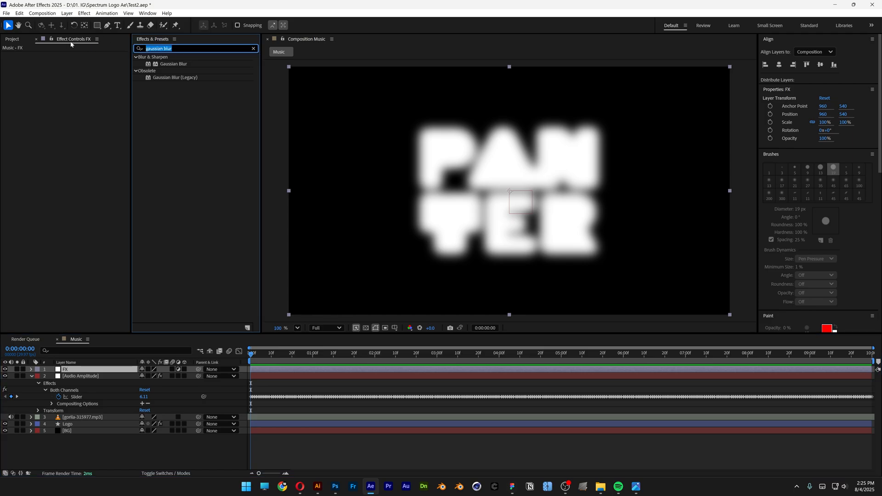
text(cc ball)
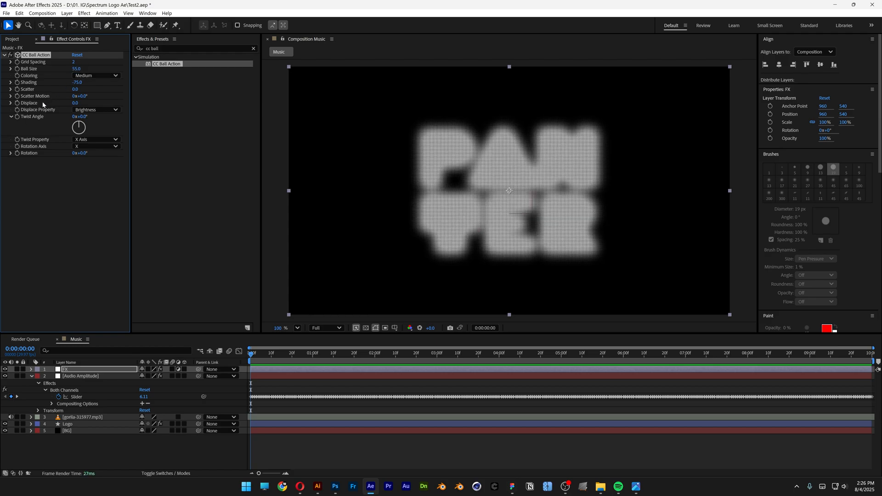
- Scrub CC Ball Action's Displace up to 131
drag(75, 103, 90, 103)
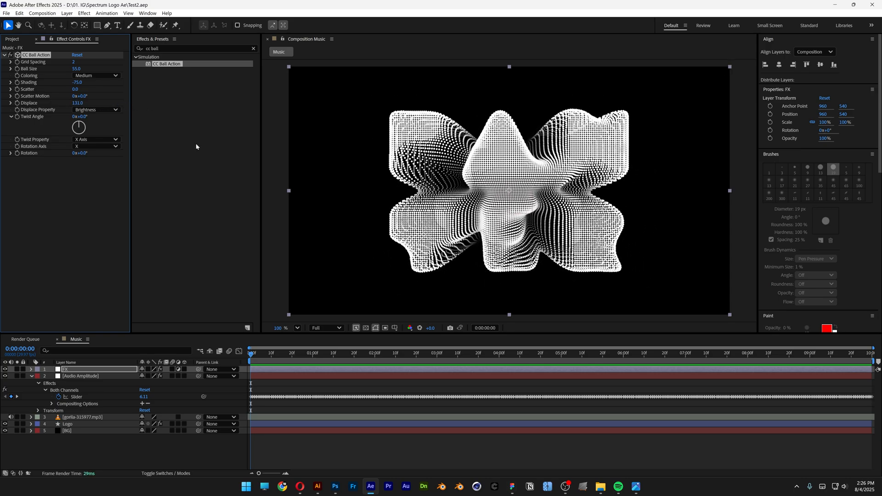
mouse_move(94, 121)
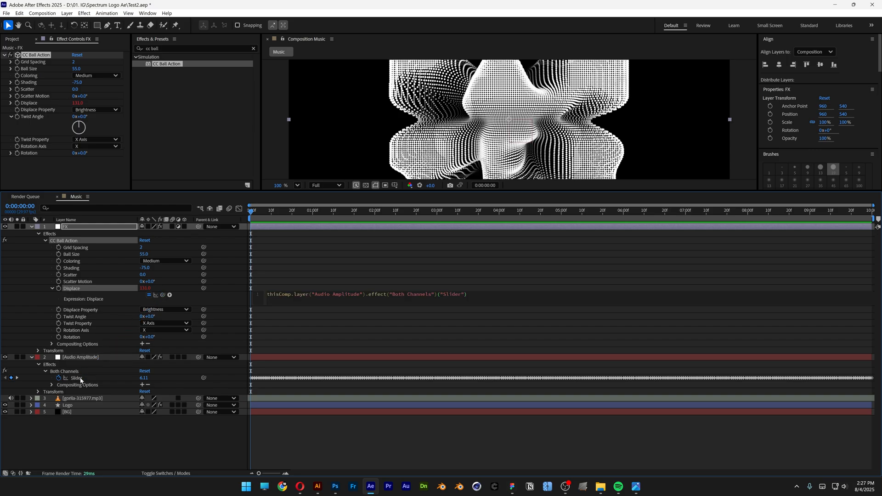
- Edit the Displace expression text to end with a semicolon
click(13, 39)
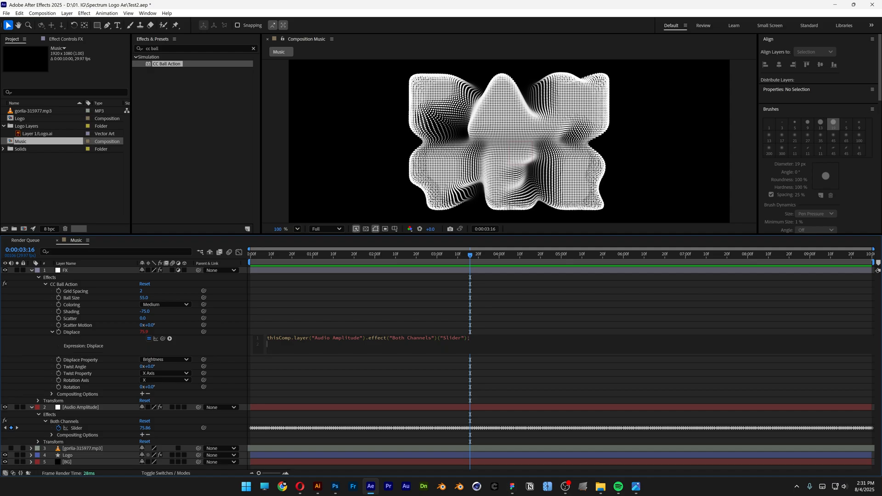
mouse_move(175, 343)
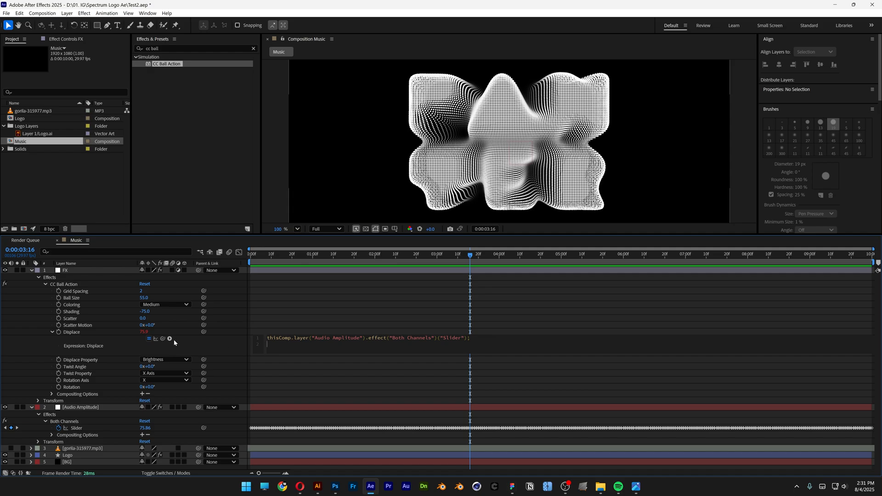
- Insert linear(t, tMin, tMax, value1, value2) from the expression language menu onto line two
click(169, 338)
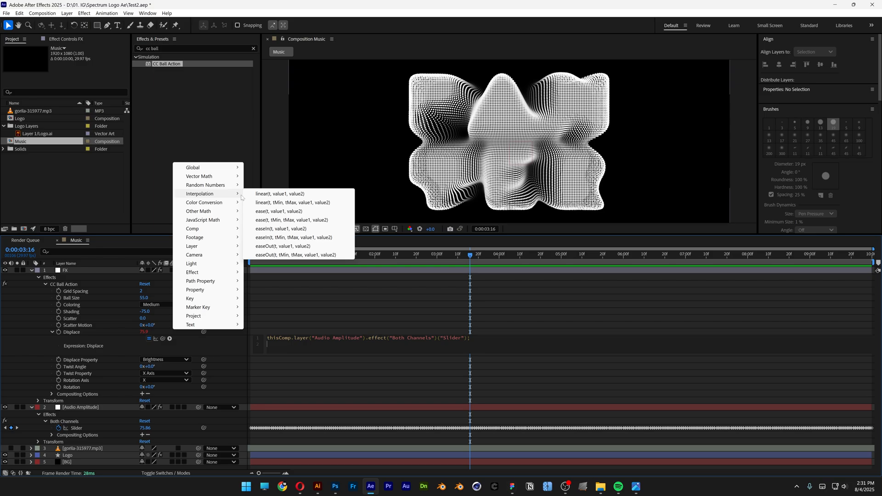
mouse_move(293, 202)
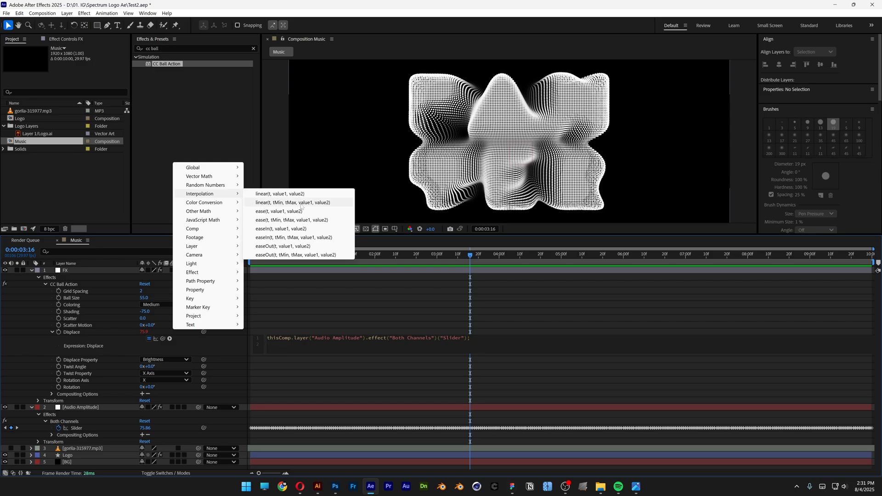
click(292, 202)
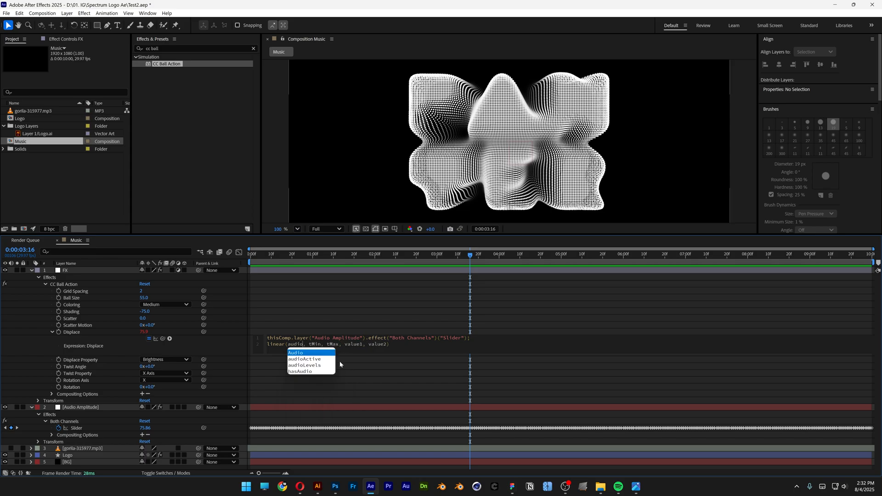
- Fill the linear() placeholders with value1 40, tMin 1 and tMax 30
click(296, 353)
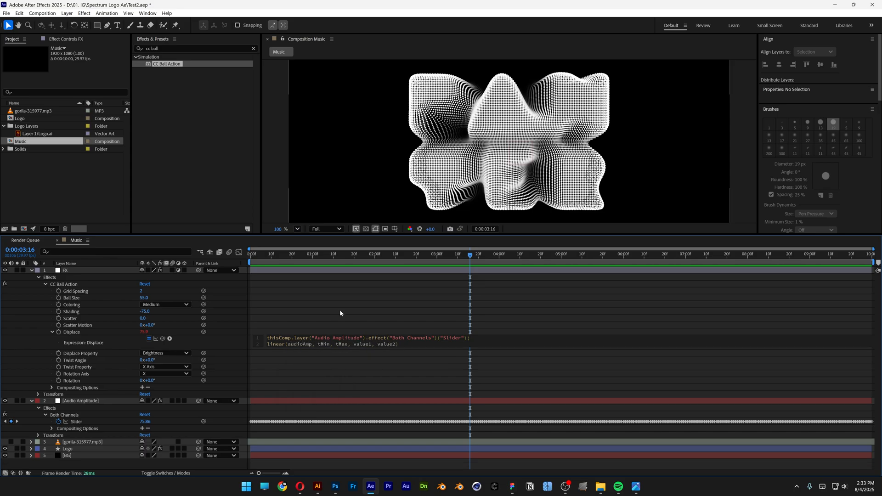
double_click(363, 344)
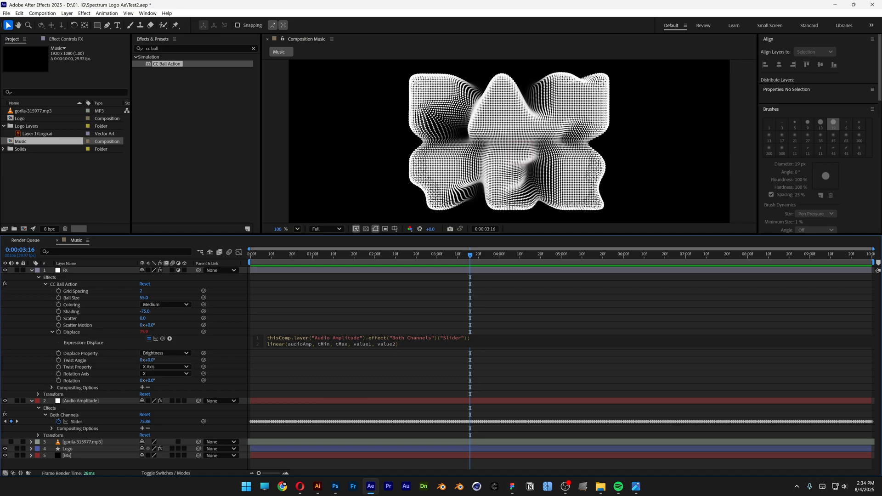
double_click(362, 343)
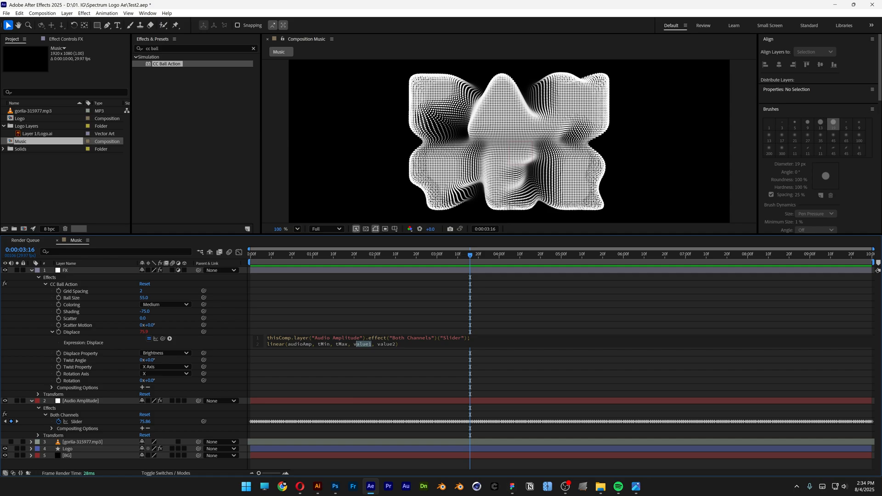
text(40)
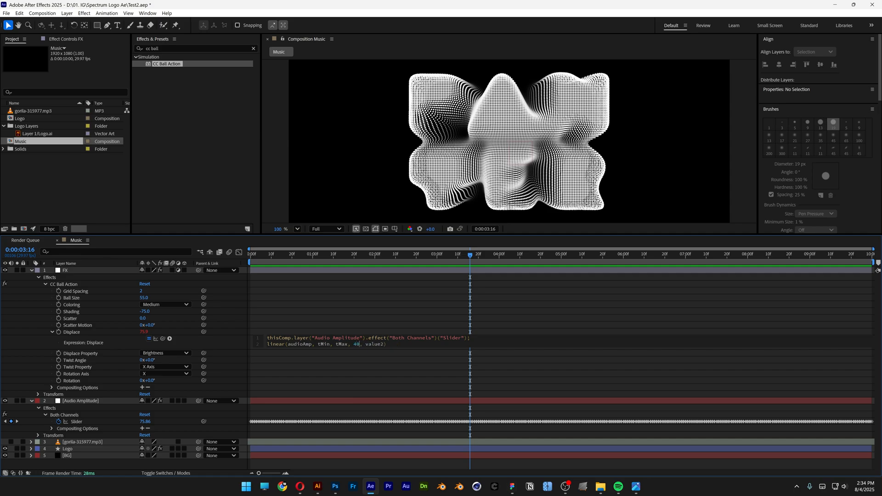
double_click(374, 344)
text(110)
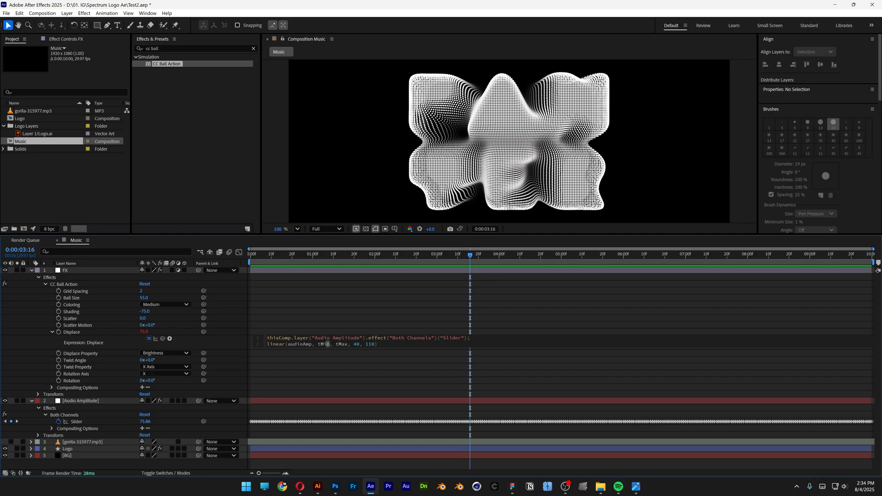
double_click(340, 345)
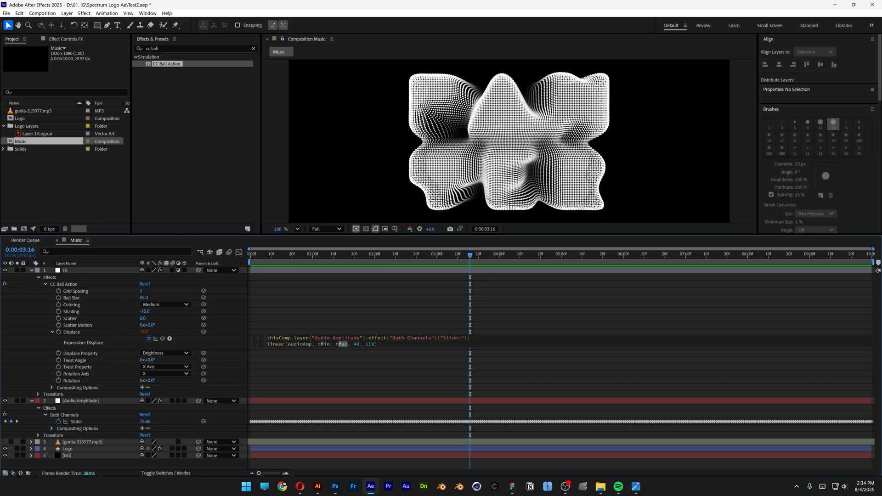
text(1)
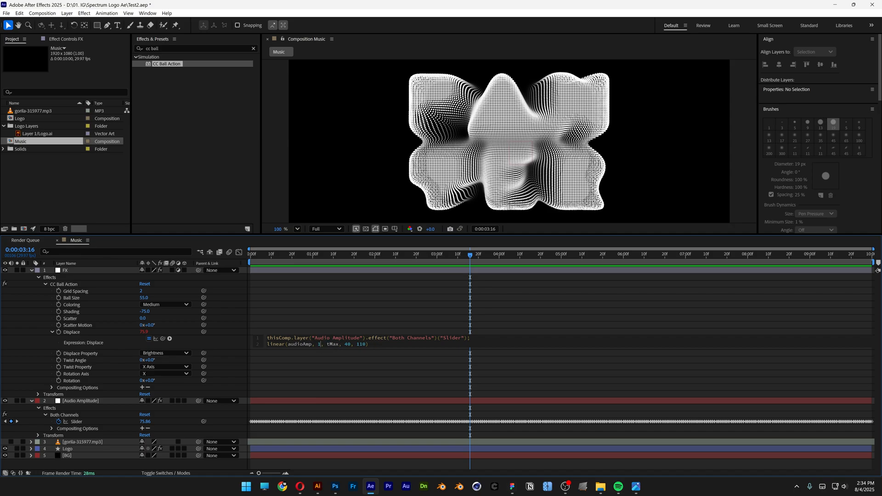
double_click(332, 344)
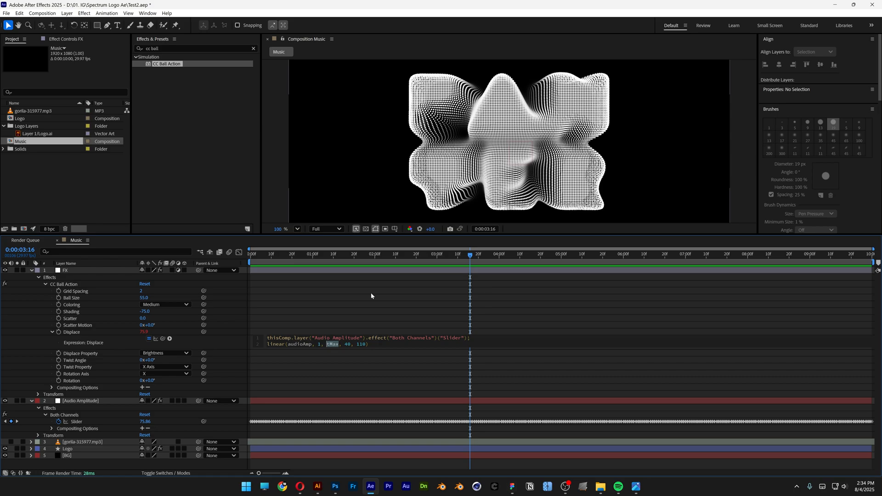
text(30)
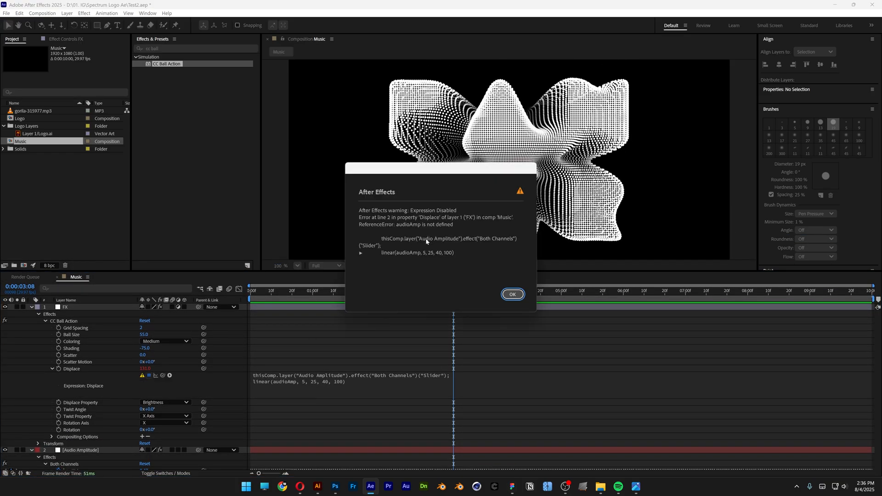
- Dismiss the 'Expression Disabled' warning about the undefined audioAmp
click(512, 294)
text(audioAmp = )
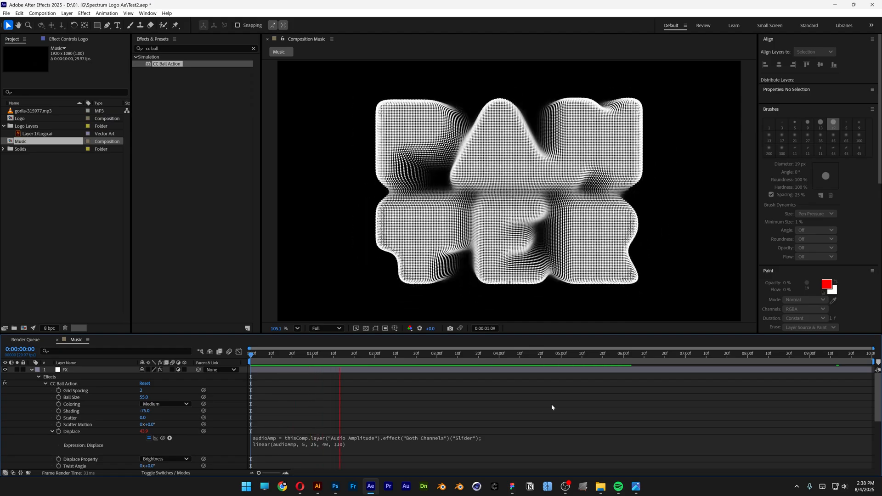
- Click into the Displace expression text to edit the audioAmp line
click(464, 353)
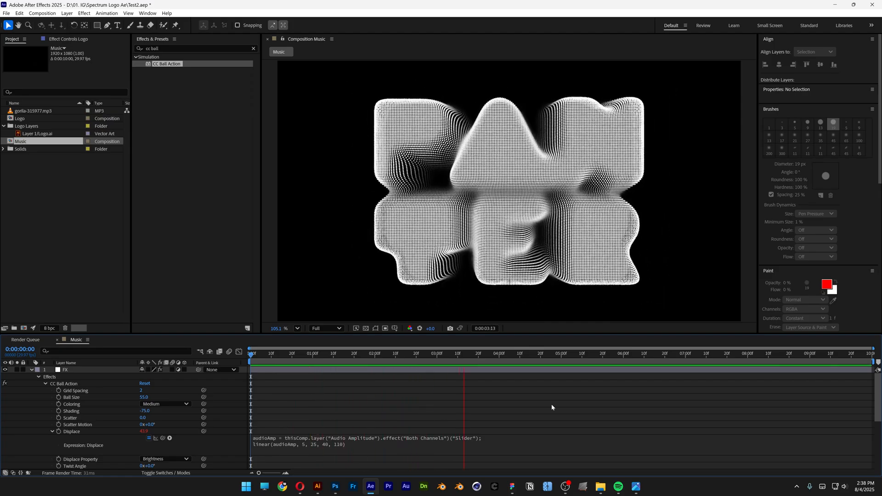